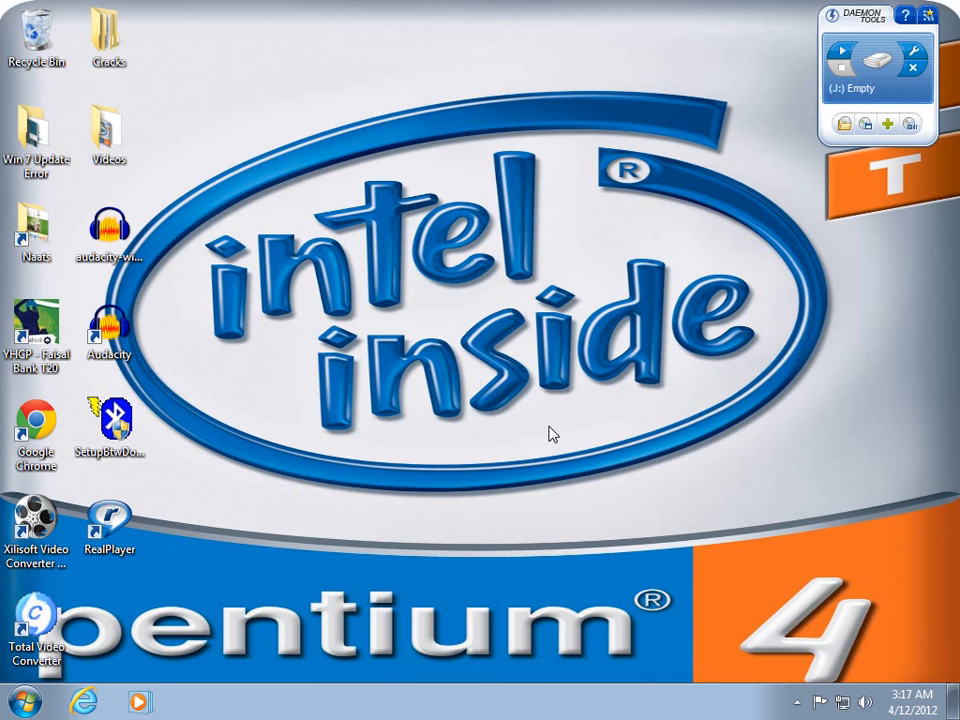
pyautogui.moveTo(648, 420)
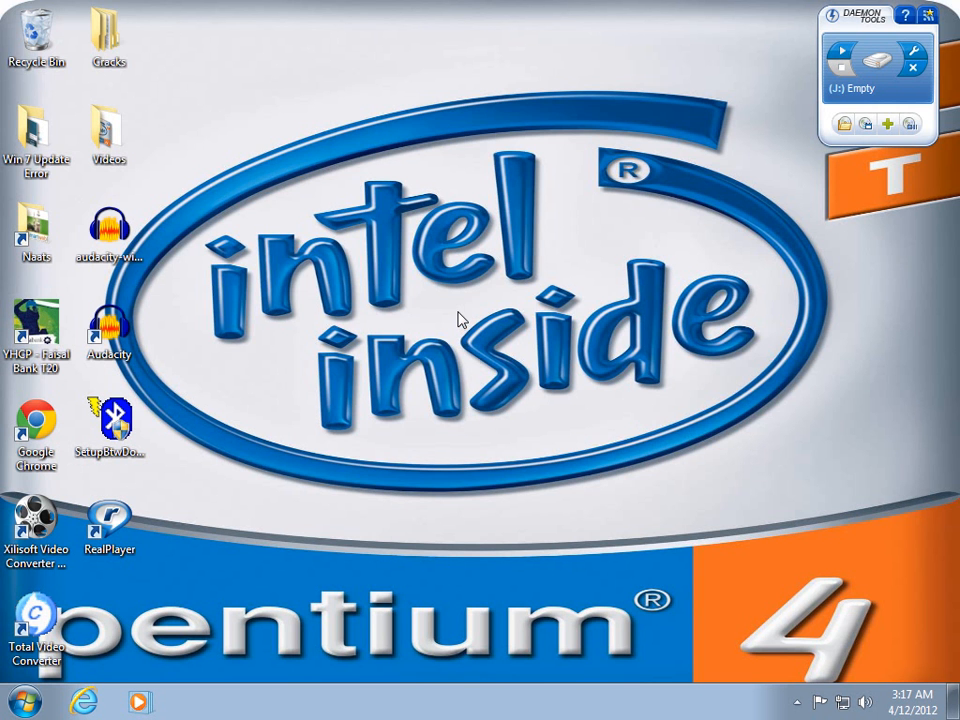
pyautogui.moveTo(418, 350)
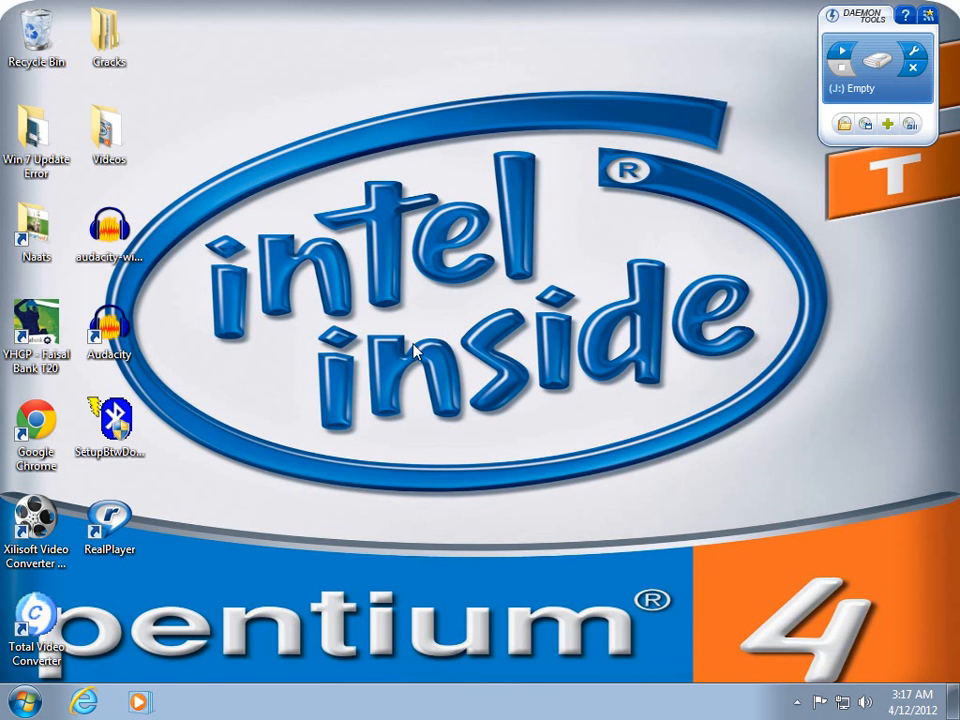
pyautogui.moveTo(440, 314)
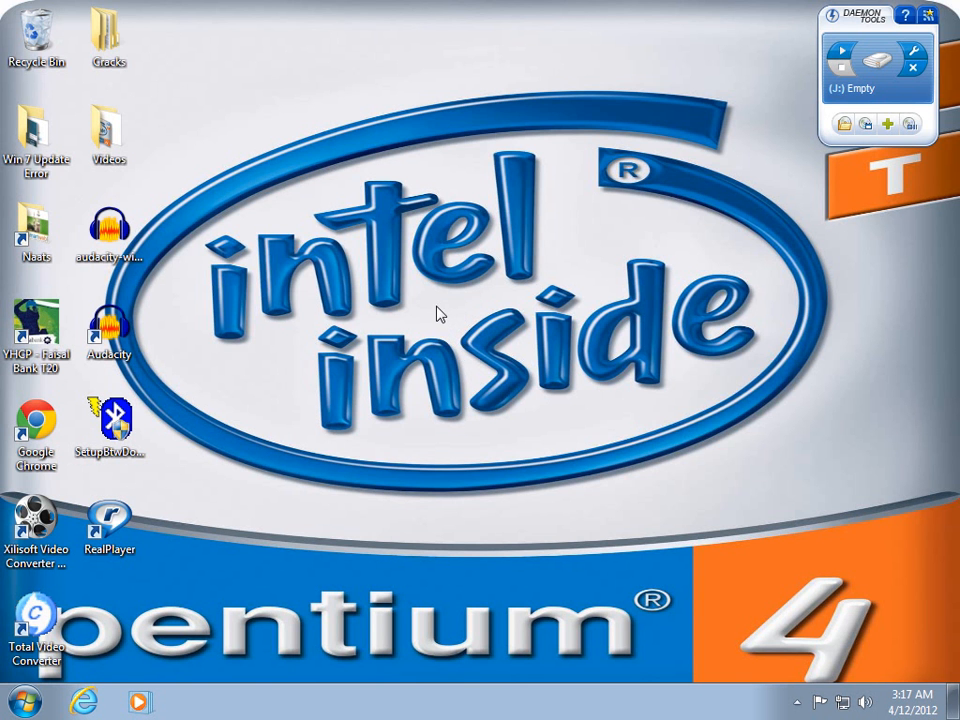
# Launch Control Panel from the Start menu.
pyautogui.click(22, 702)
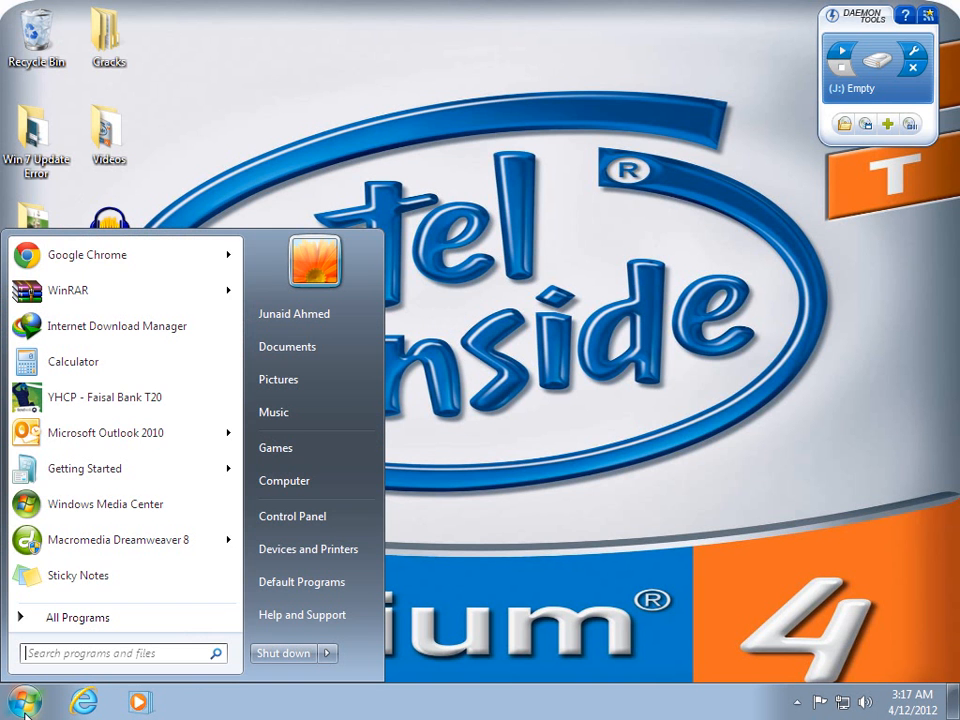
pyautogui.moveTo(292, 516)
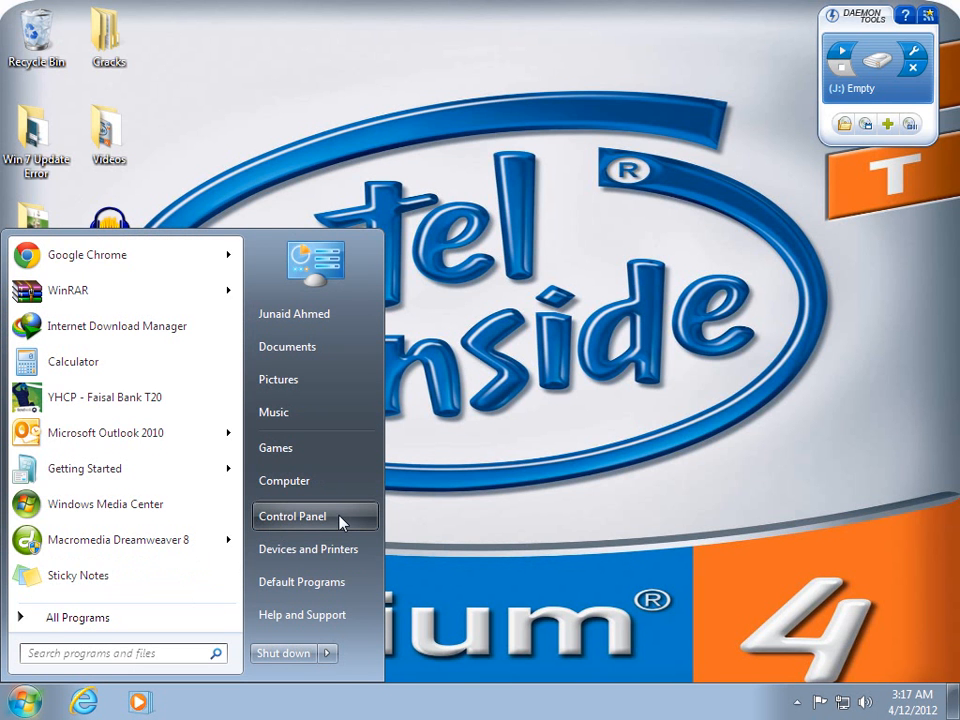
pyautogui.click(292, 516)
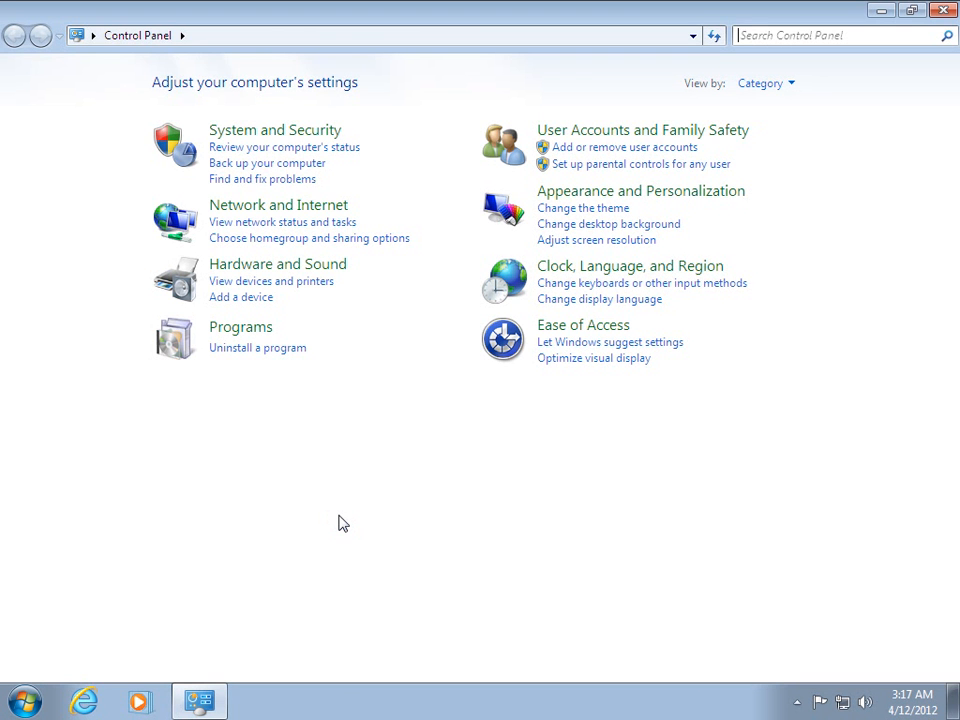
pyautogui.moveTo(320, 328)
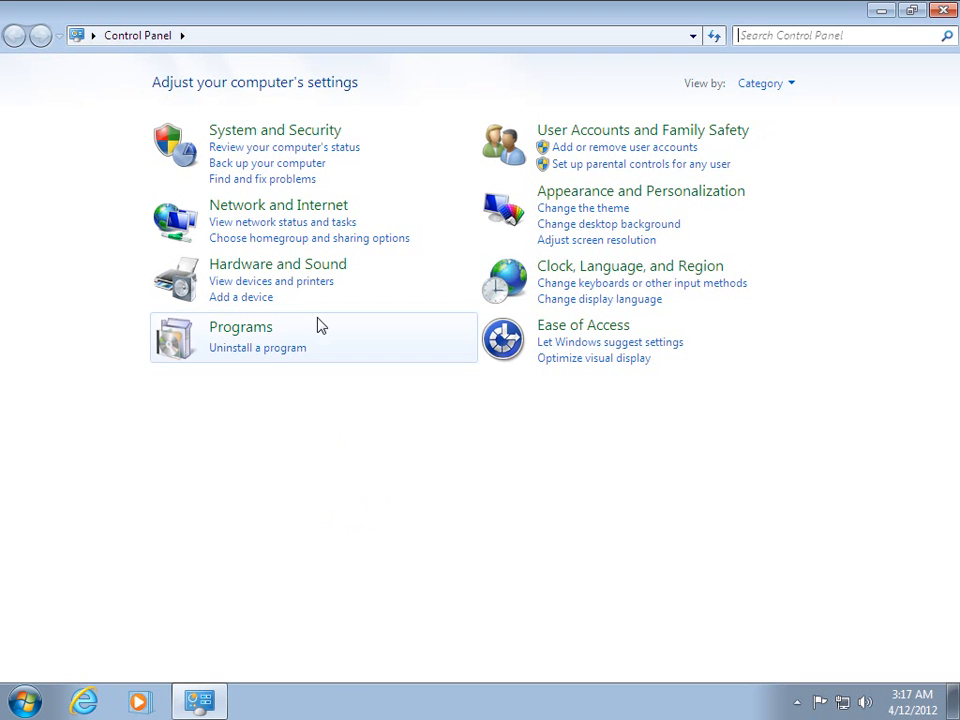
pyautogui.moveTo(276, 264)
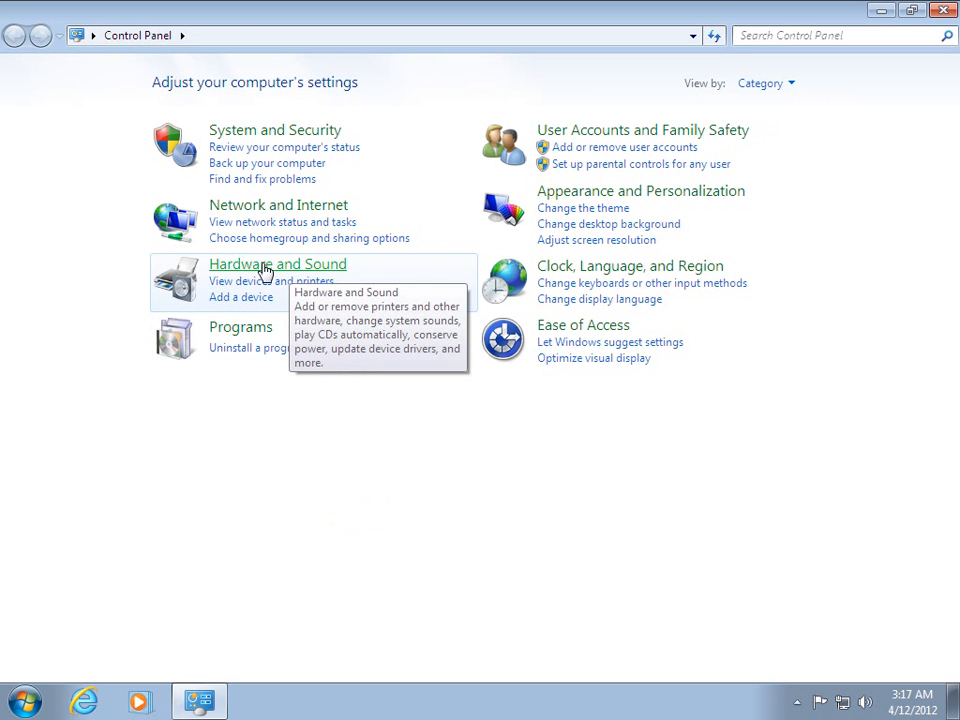
# Enter Hardware and Sound, briefly visit Display settings, then return to the category.
pyautogui.click(278, 264)
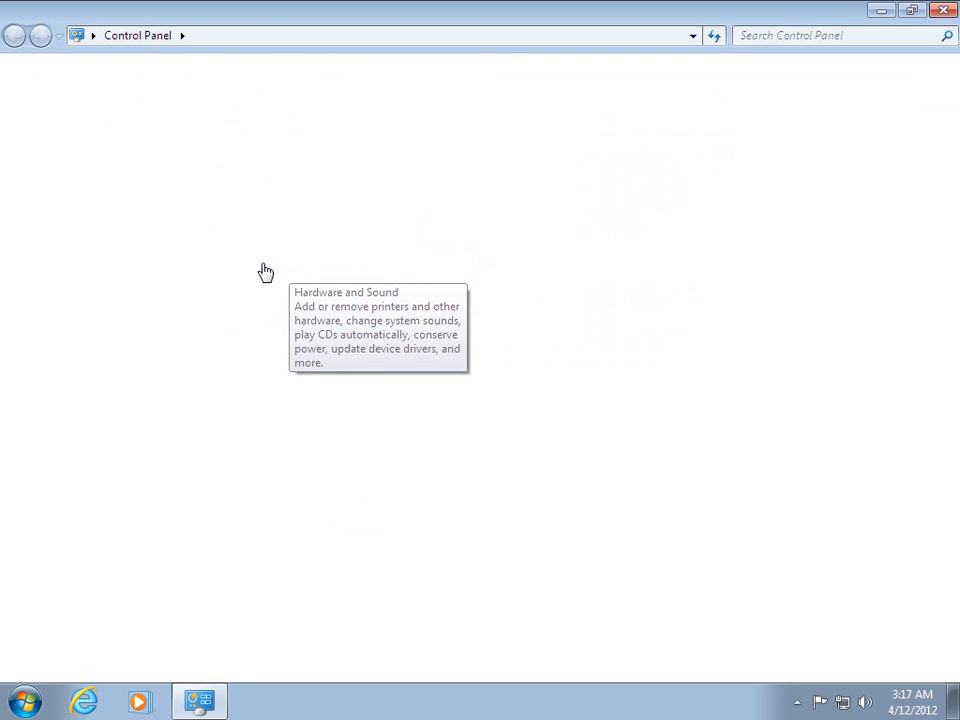
pyautogui.click(264, 270)
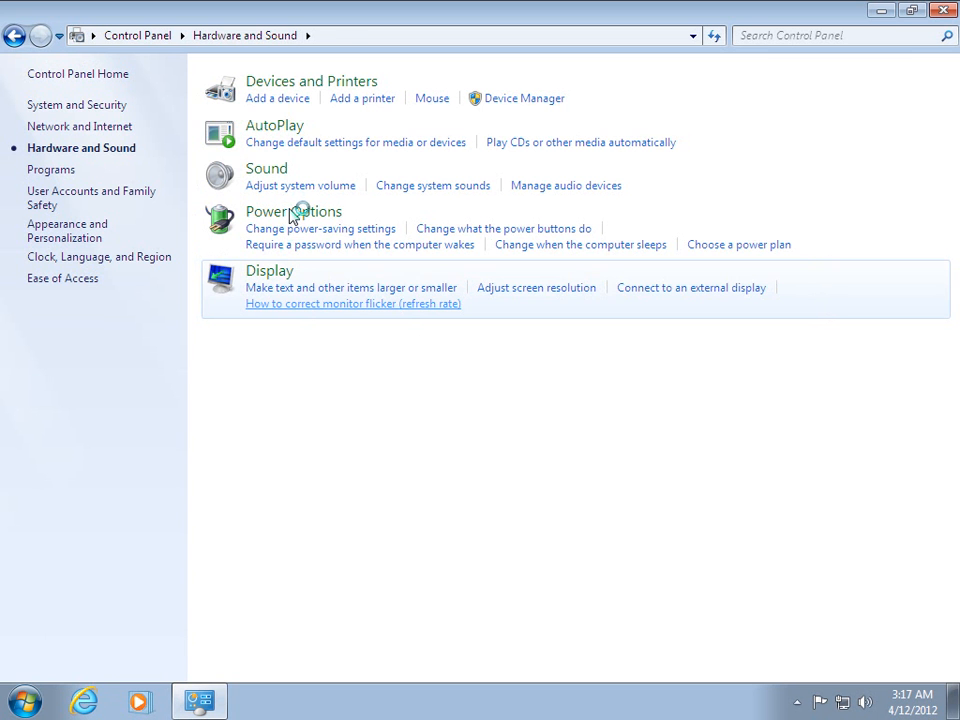
pyautogui.click(268, 270)
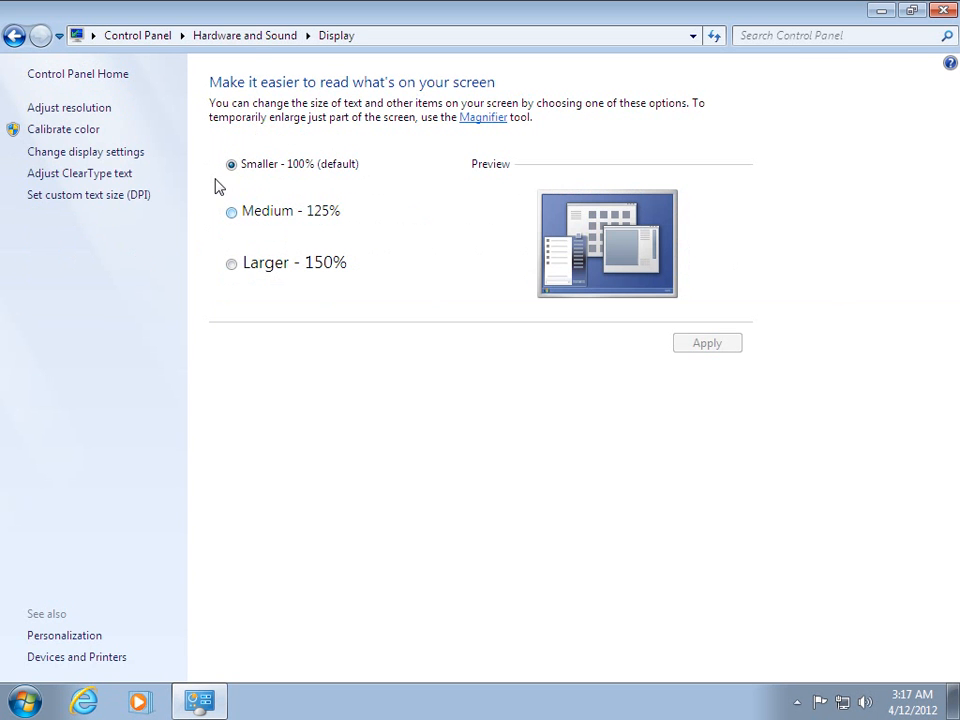
pyautogui.moveTo(244, 36)
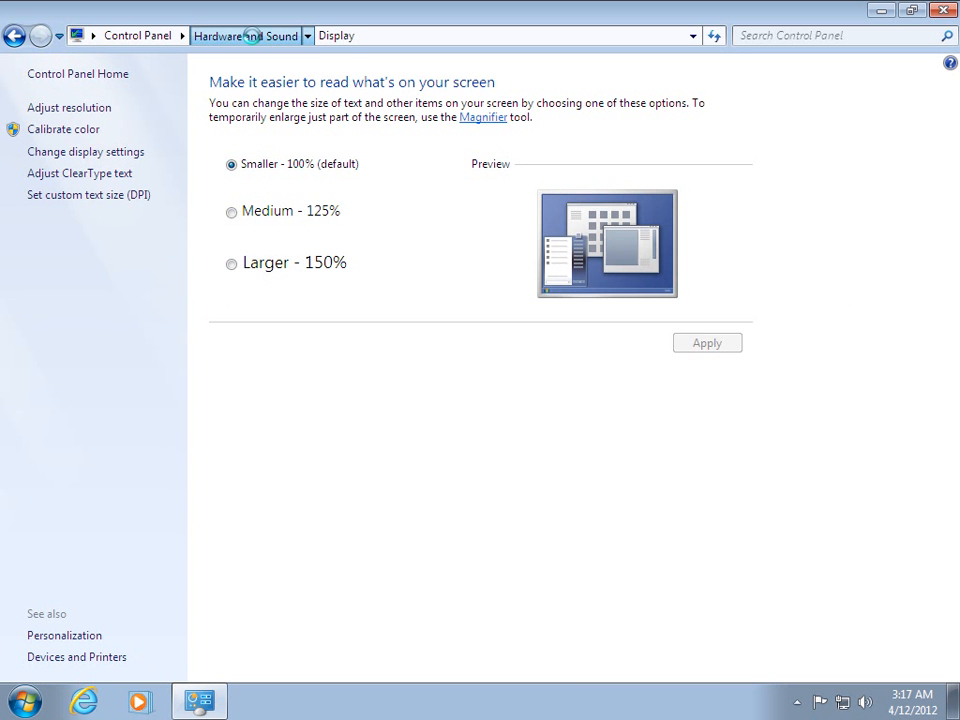
pyautogui.click(244, 36)
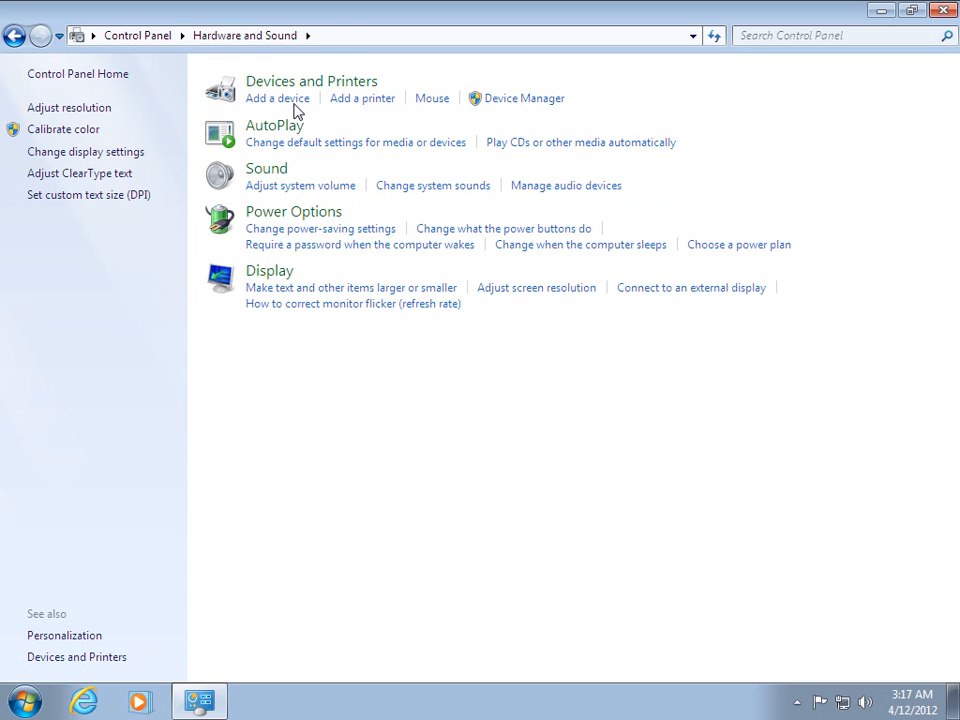
pyautogui.moveTo(318, 212)
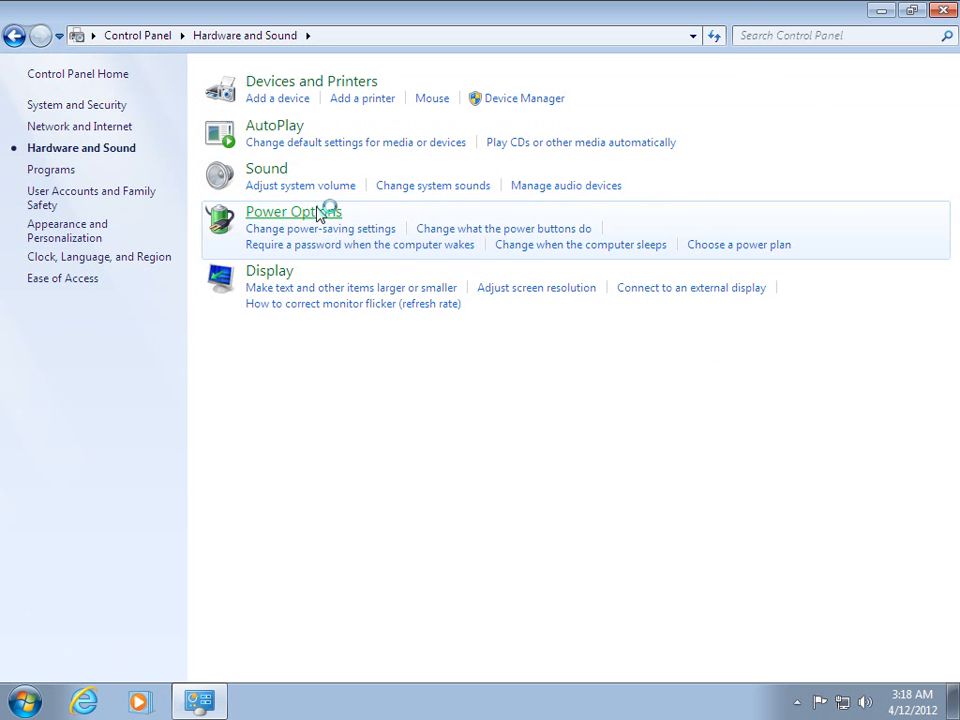
# Show the Power Options page listing Balanced, Power saver and High performance plans.
pyautogui.click(292, 212)
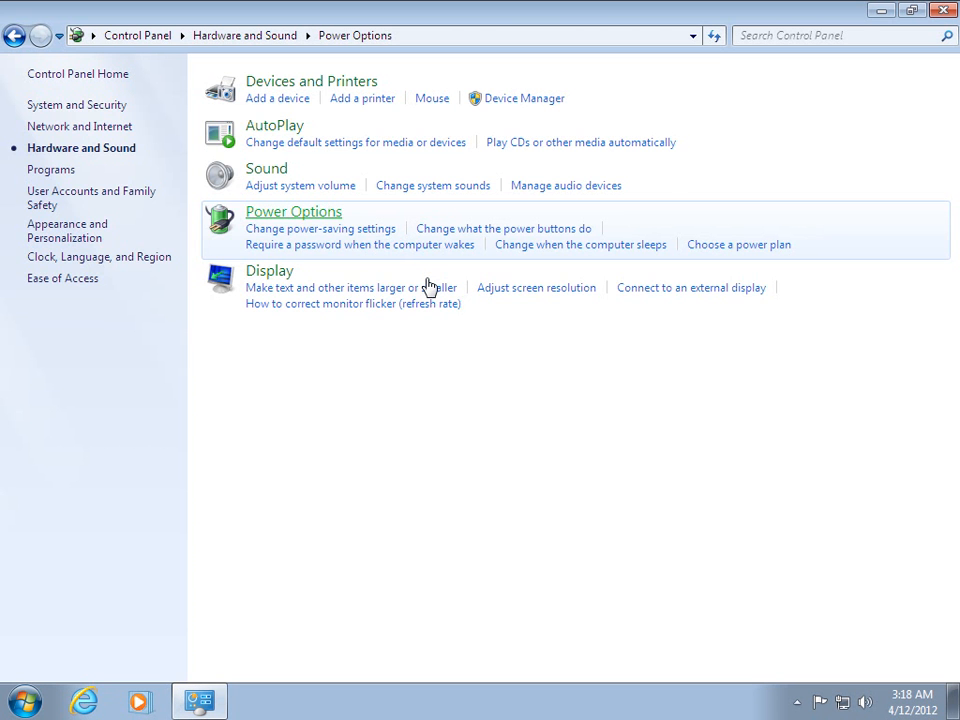
pyautogui.click(292, 212)
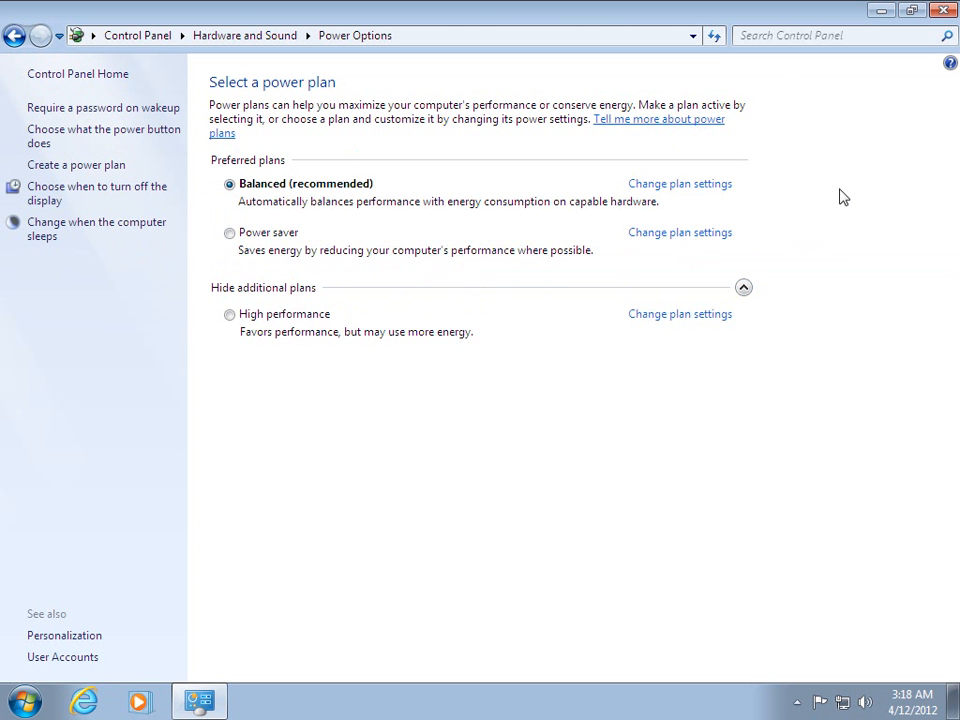
pyautogui.moveTo(624, 198)
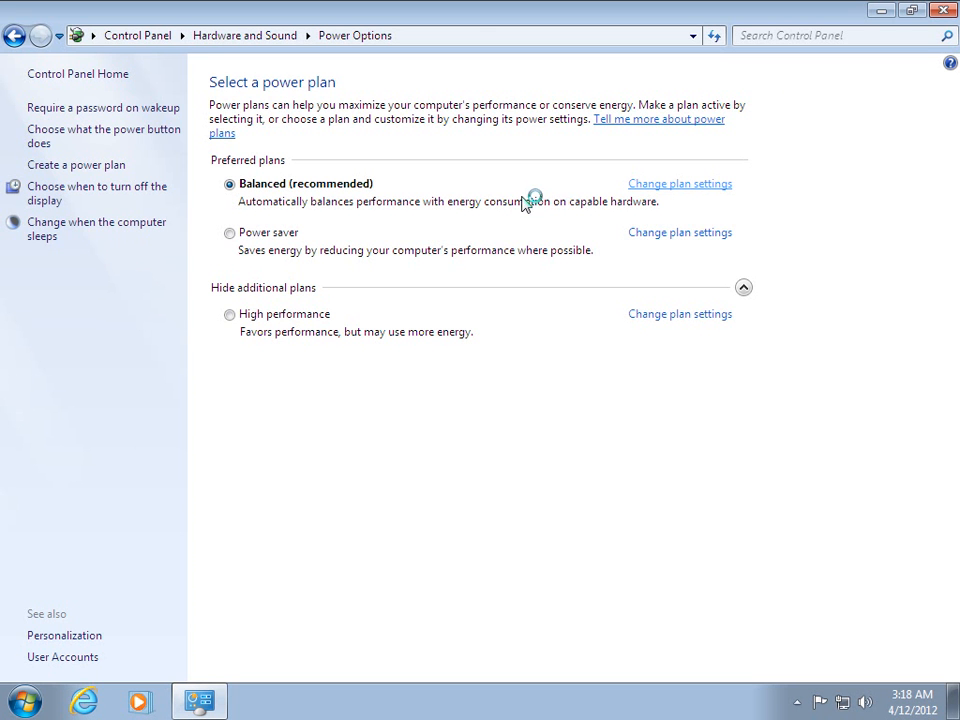
pyautogui.moveTo(408, 212)
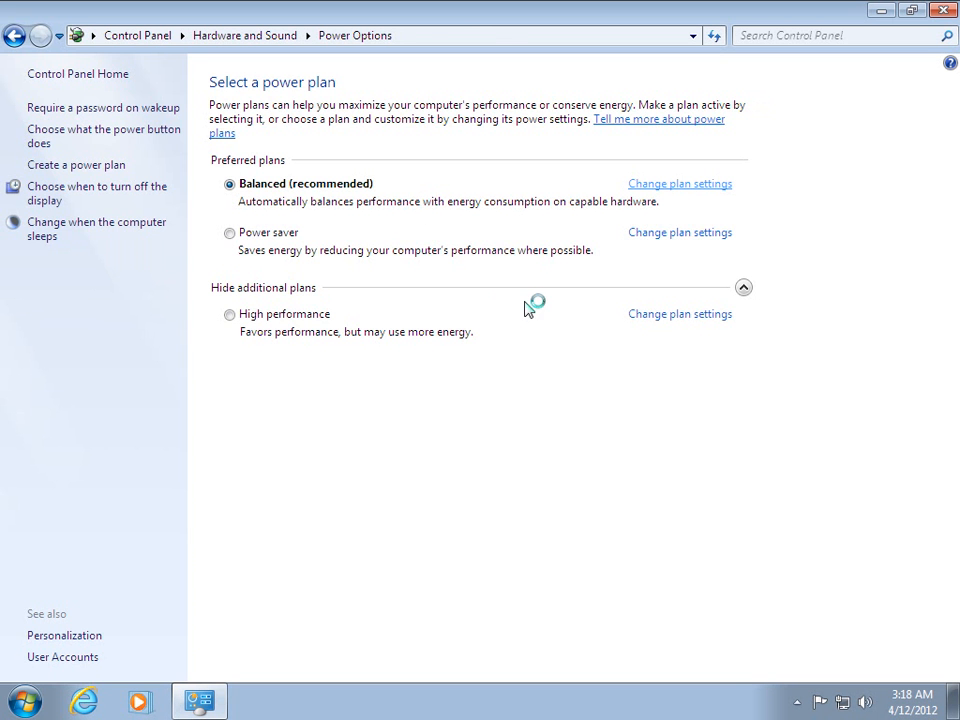
# Set the Balanced plan's display turn-off and computer sleep to Never and save changes.
pyautogui.click(680, 184)
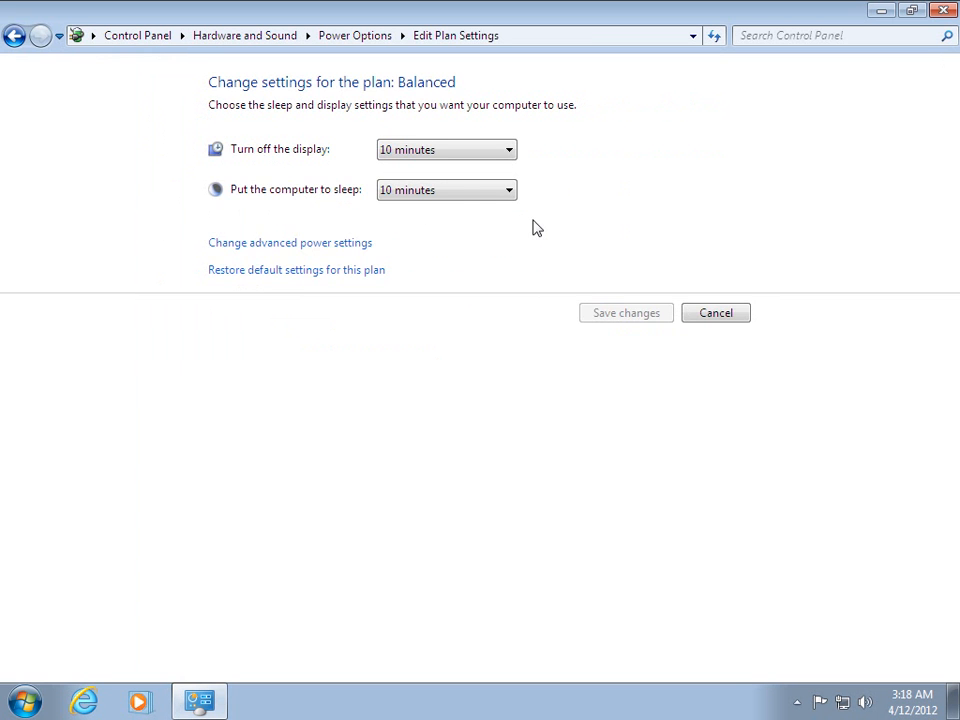
pyautogui.moveTo(246, 160)
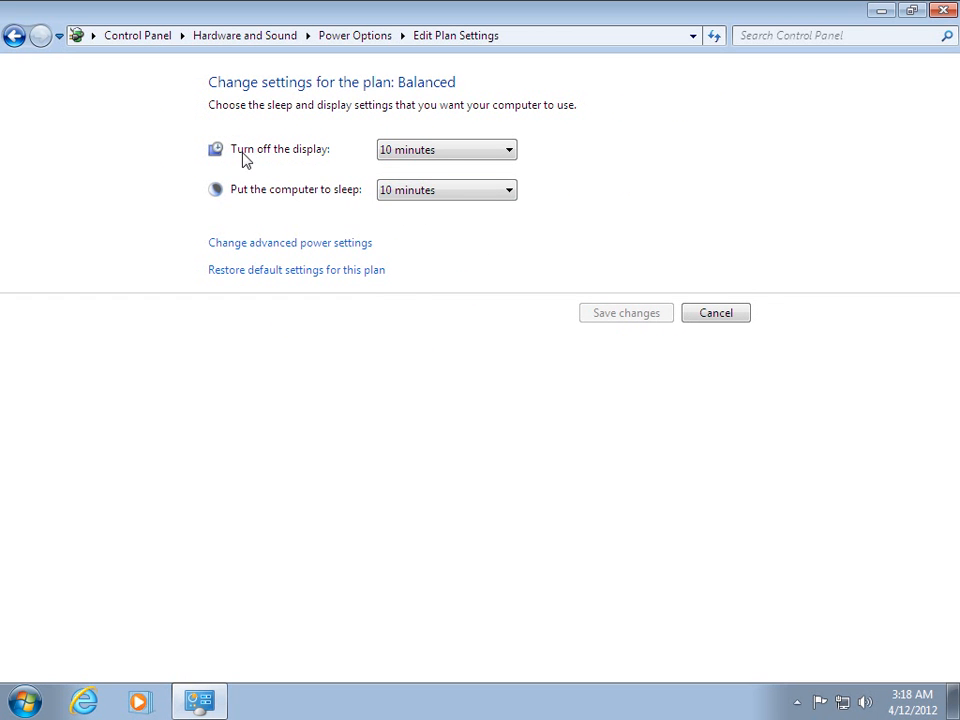
pyautogui.moveTo(290, 162)
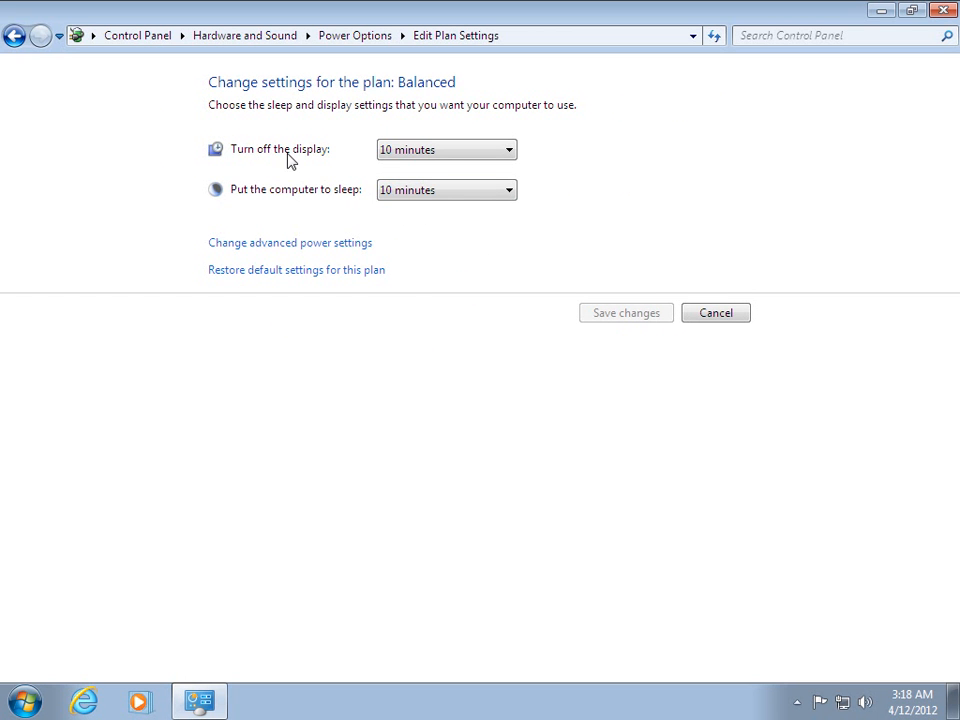
pyautogui.moveTo(300, 164)
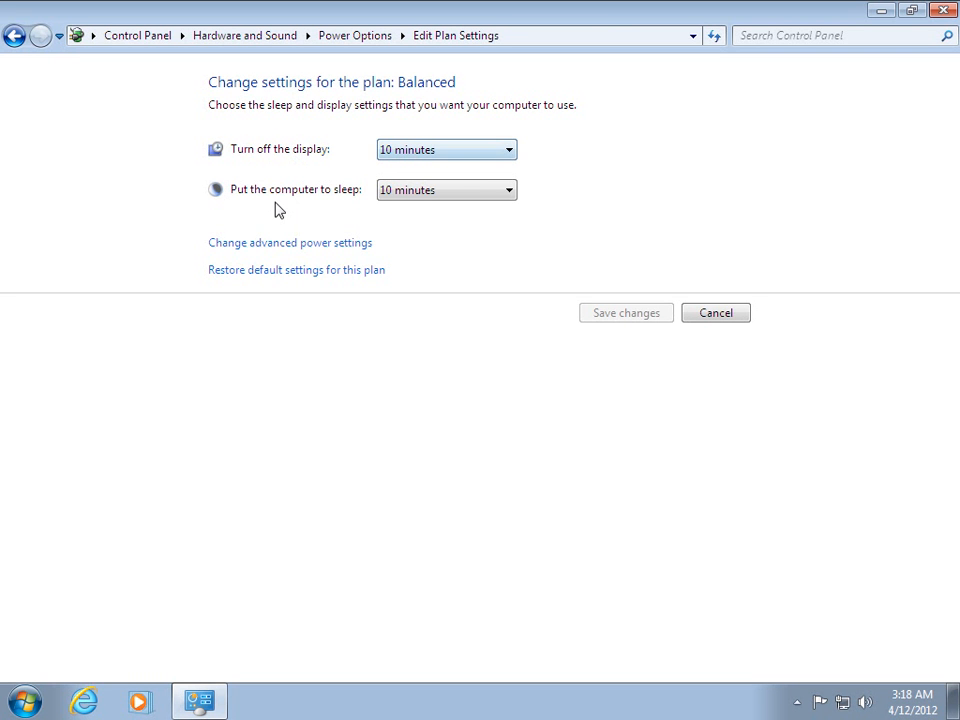
pyautogui.moveTo(446, 190)
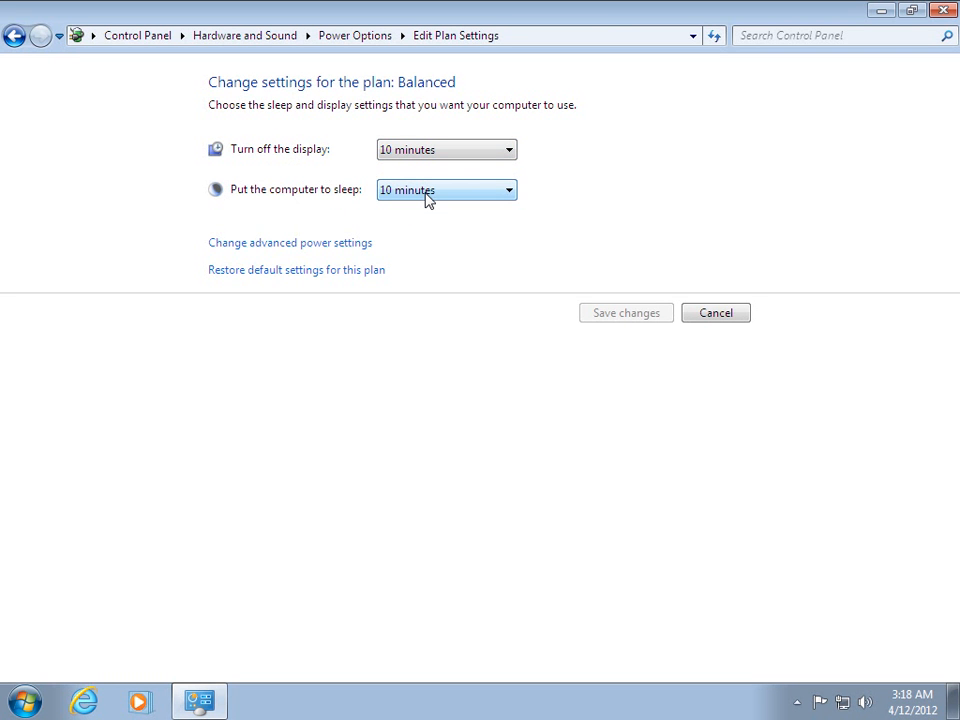
pyautogui.moveTo(456, 150)
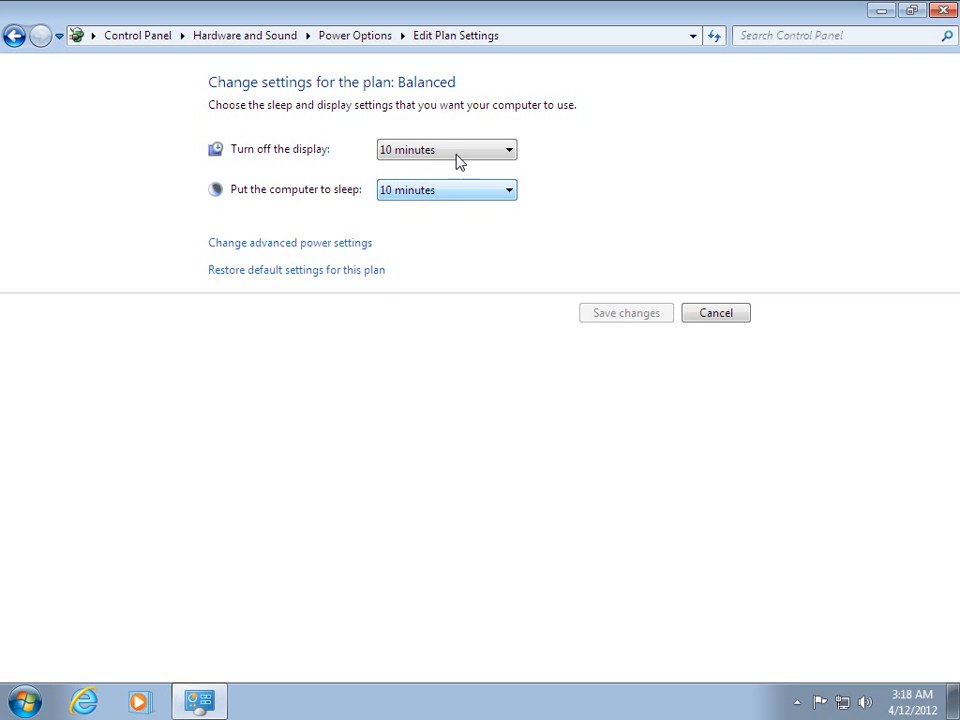
pyautogui.click(446, 148)
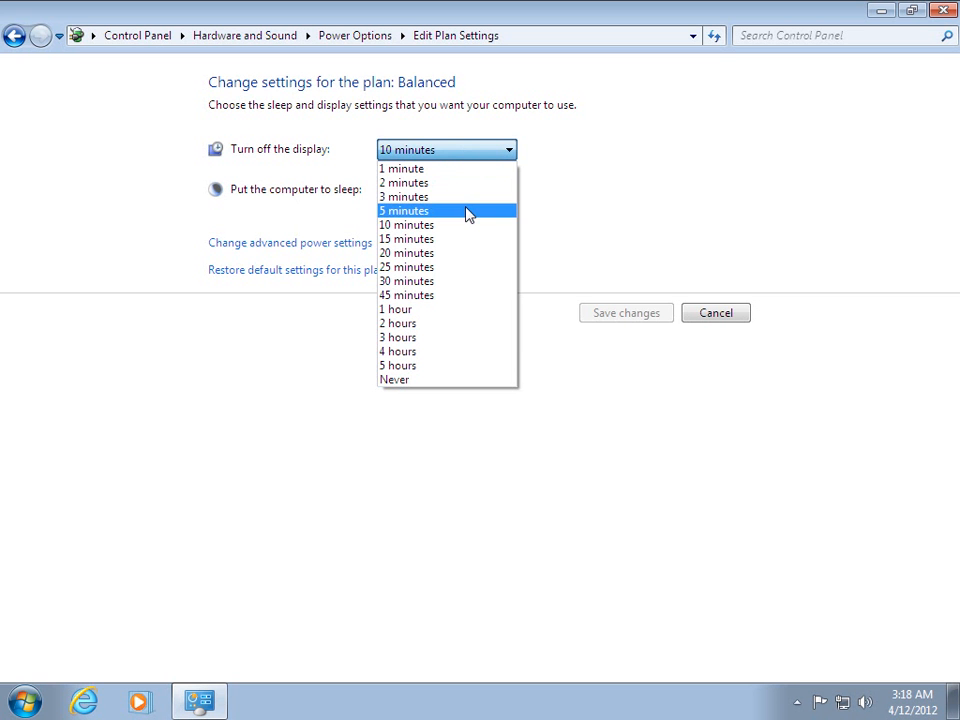
pyautogui.click(394, 380)
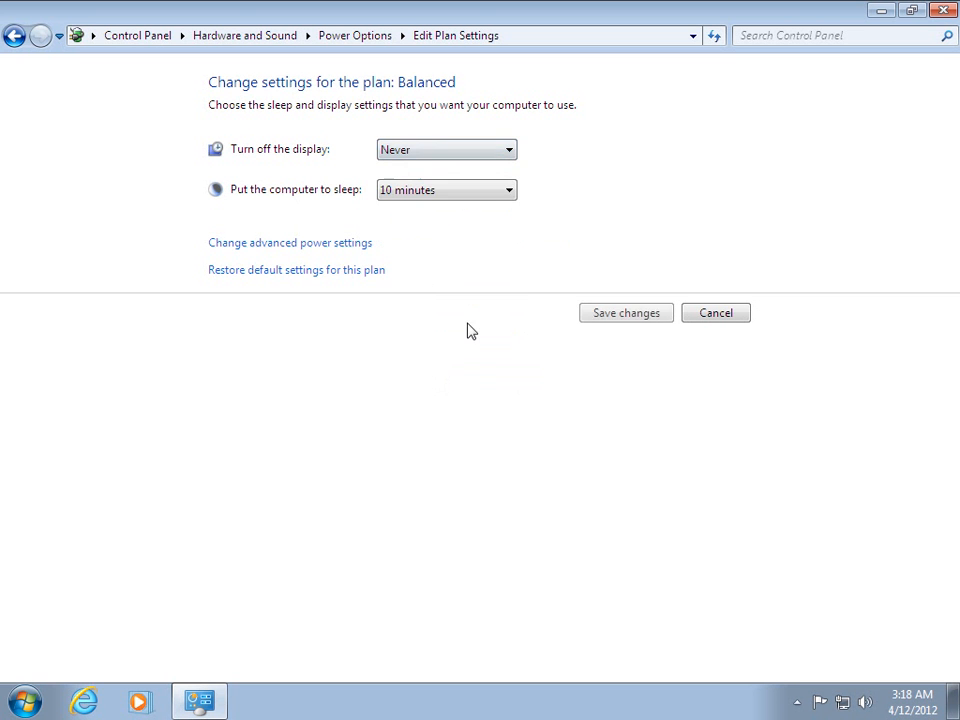
pyautogui.click(446, 188)
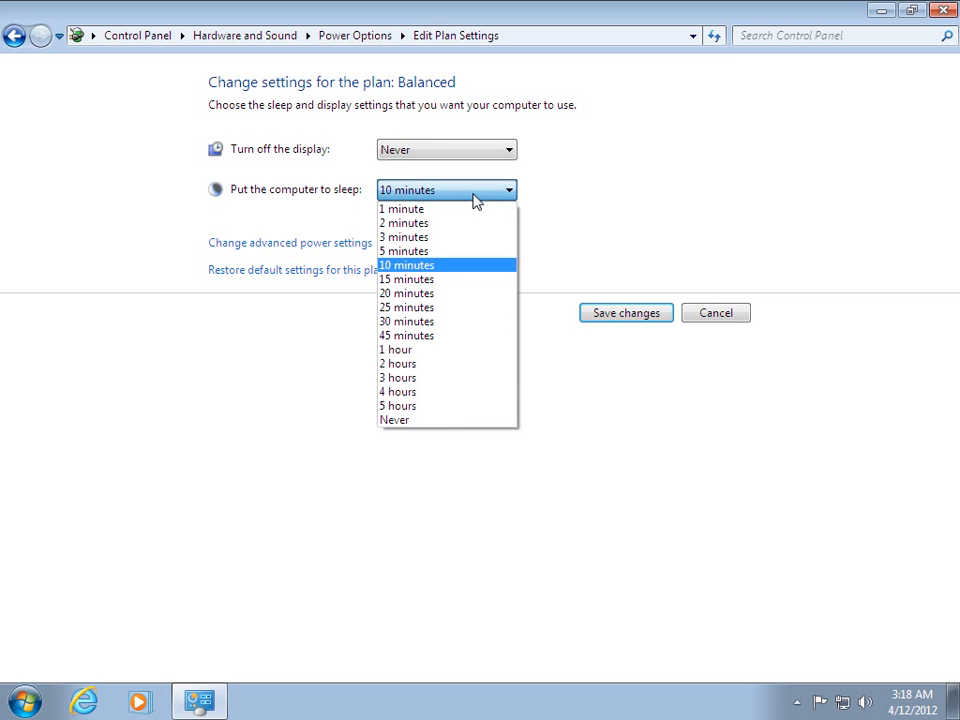
pyautogui.click(394, 420)
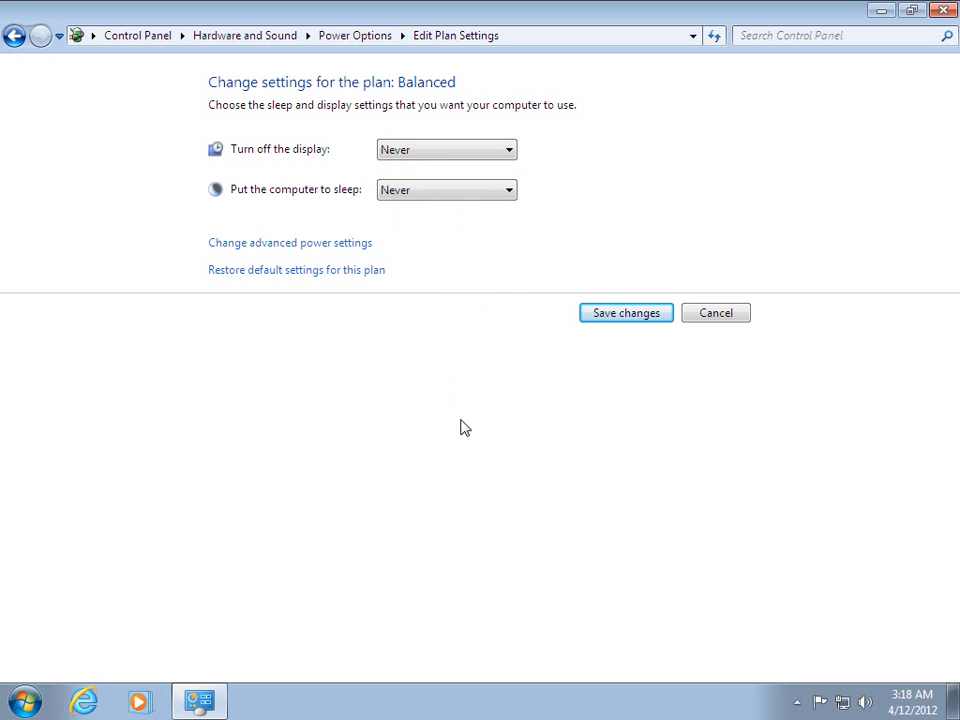
pyautogui.moveTo(626, 312)
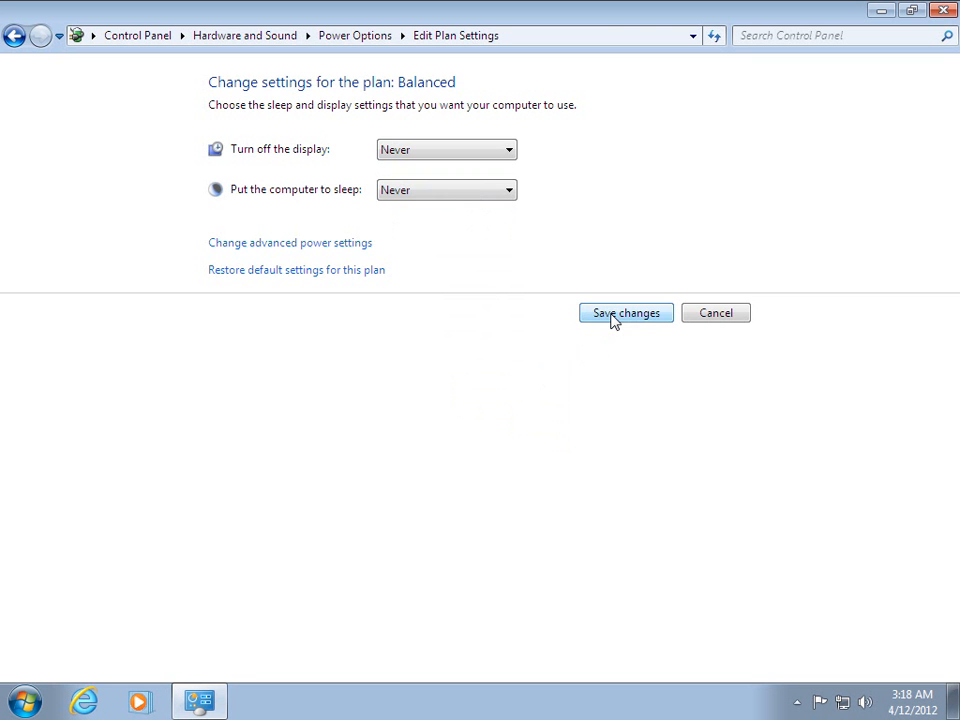
pyautogui.click(626, 312)
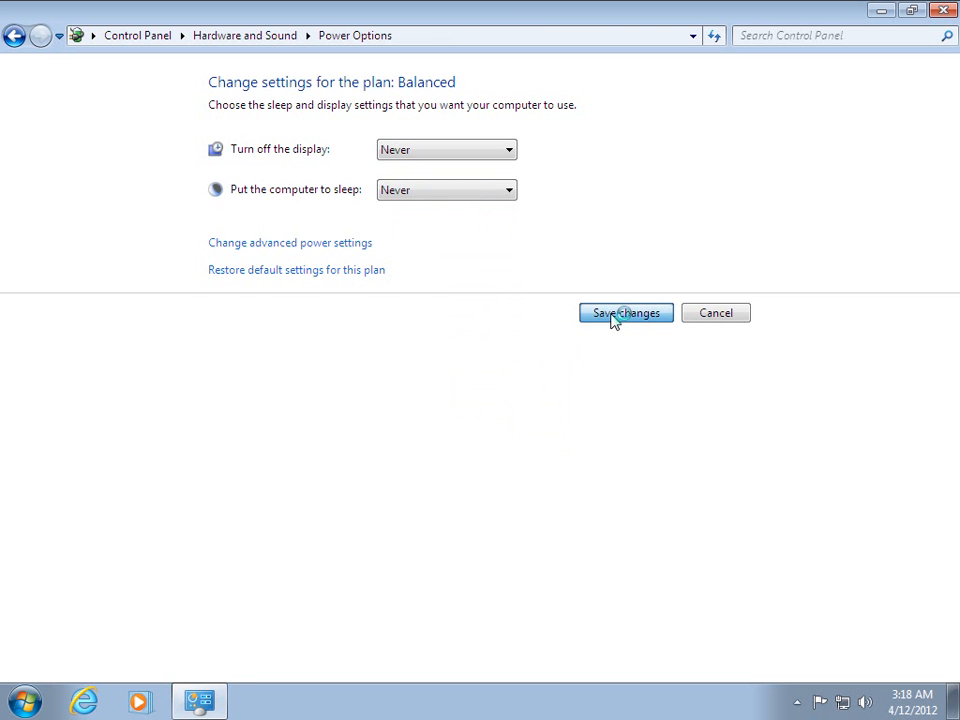
# Close the Power Options window to return to the desktop.
pyautogui.click(626, 312)
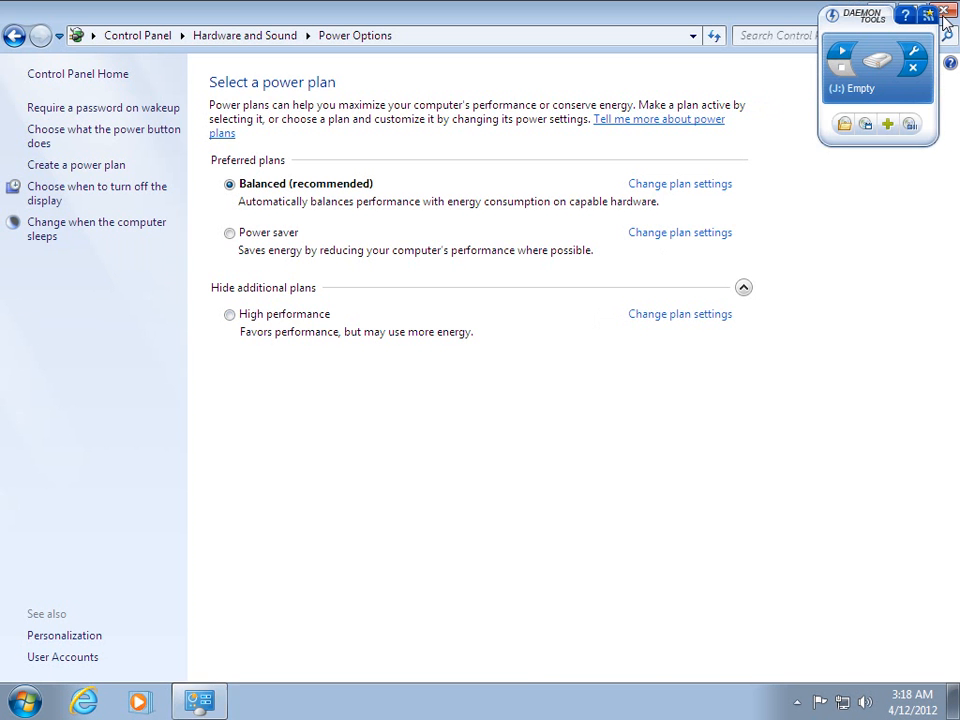
pyautogui.click(944, 12)
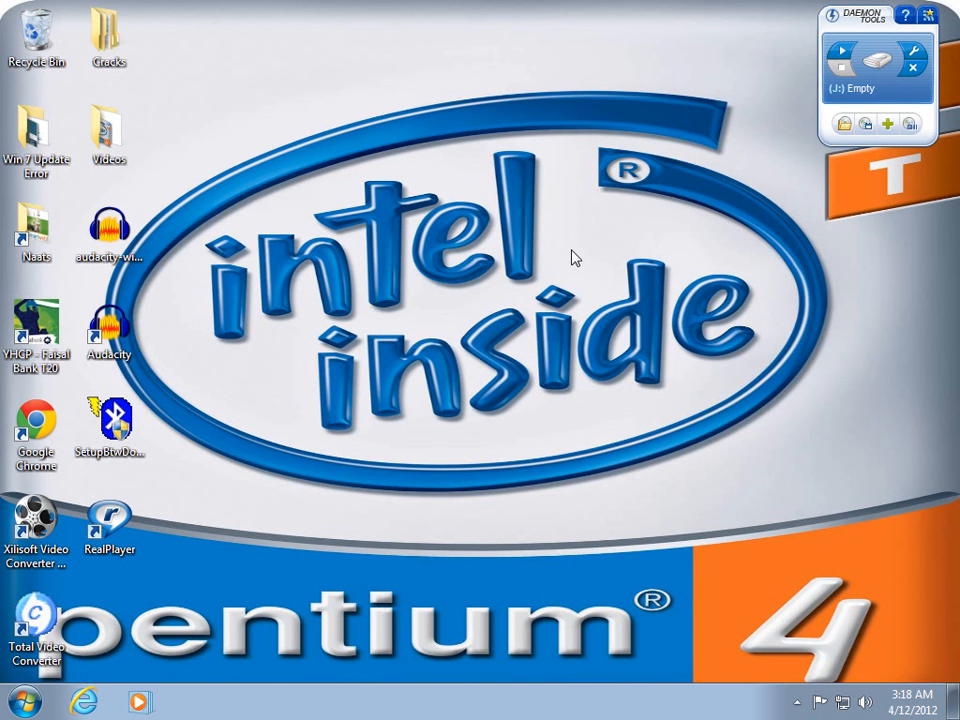